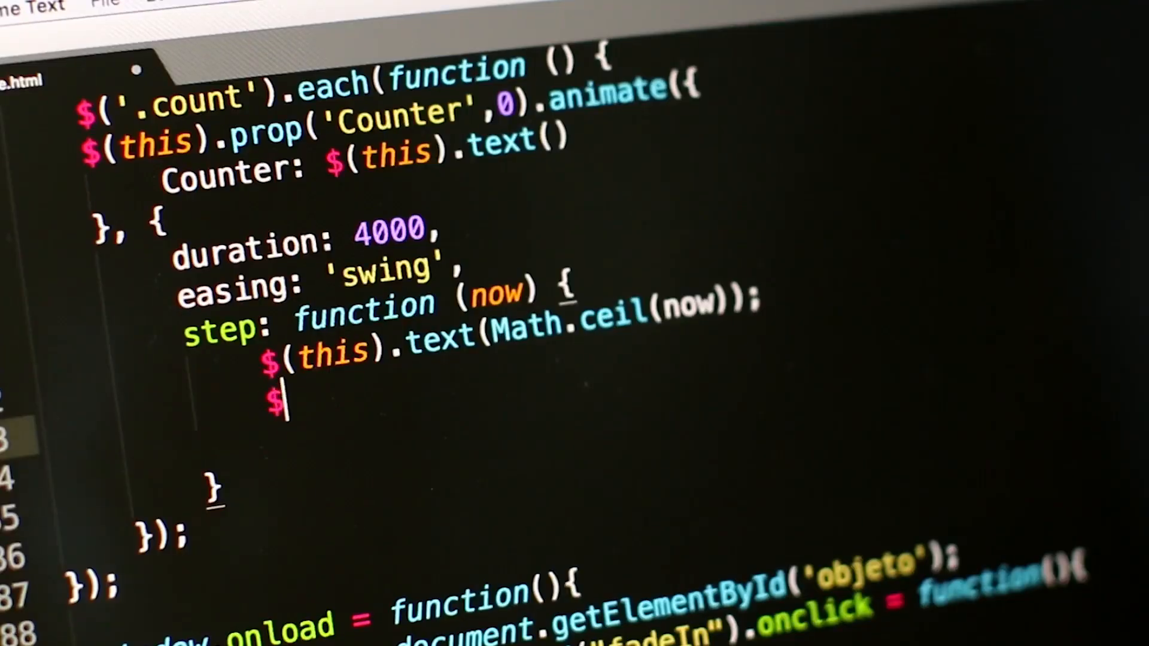
type("(t")
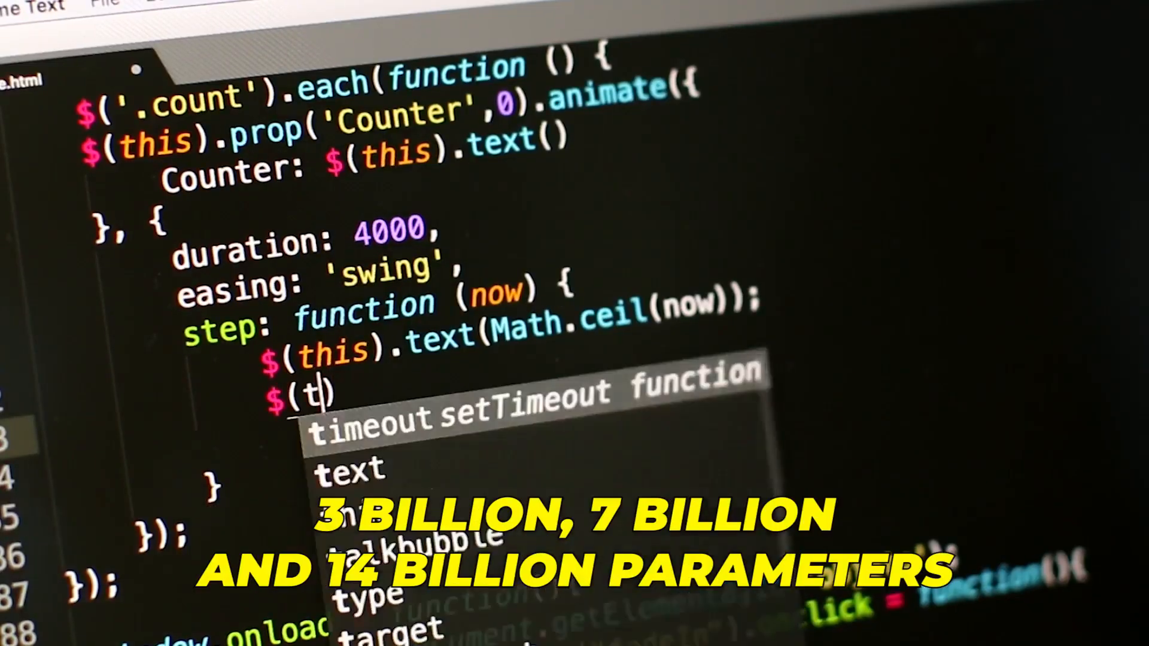